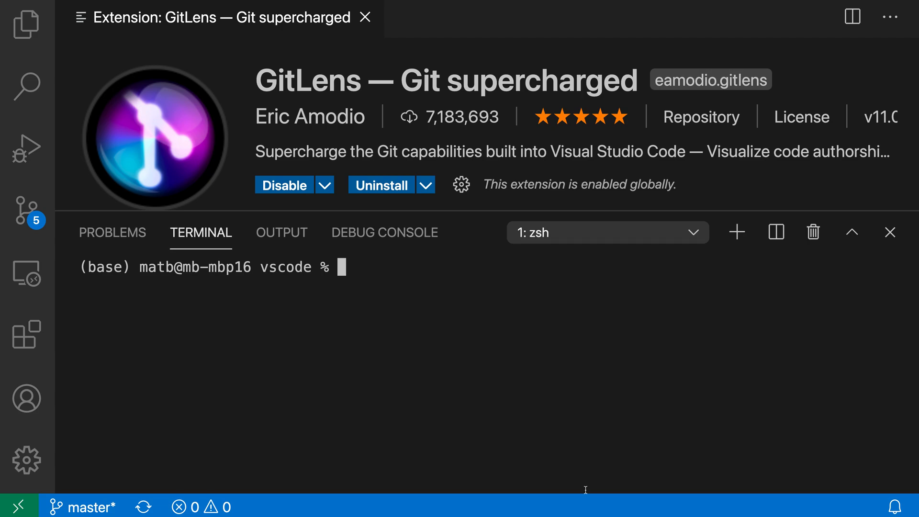
pyautogui.moveTo(403, 379)
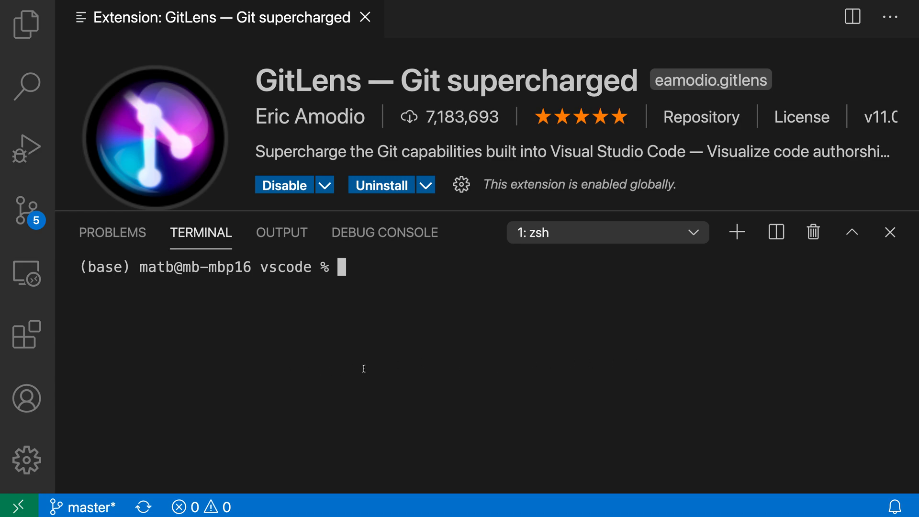
# Run git log in the integrated terminal to list recent commits
pyautogui.write('git')
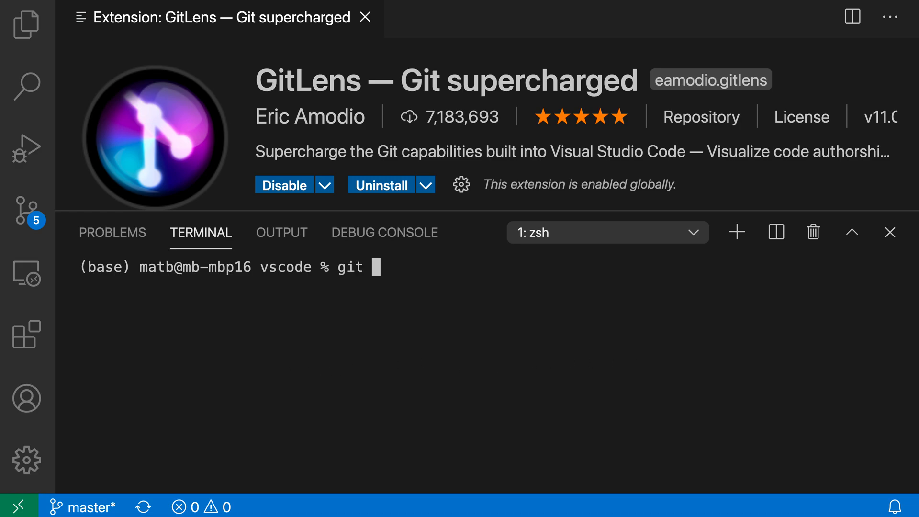
pyautogui.write('log')
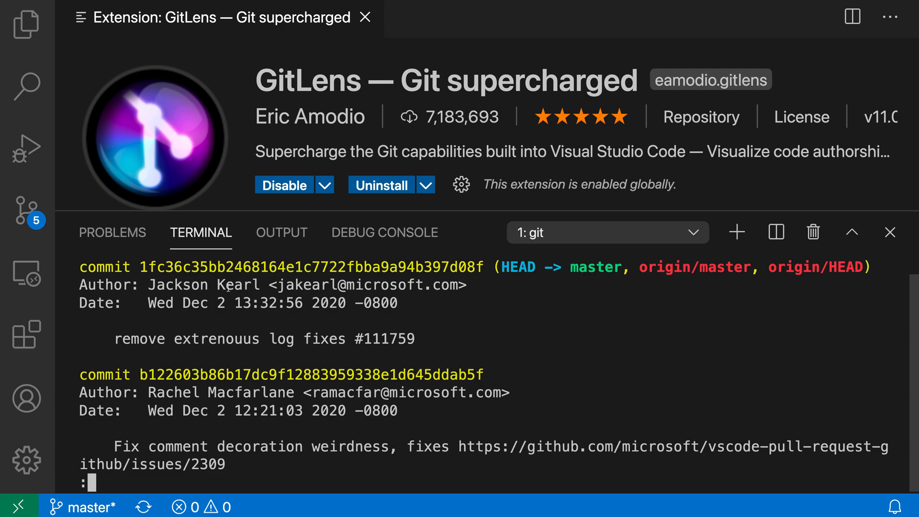
pyautogui.moveTo(596, 300)
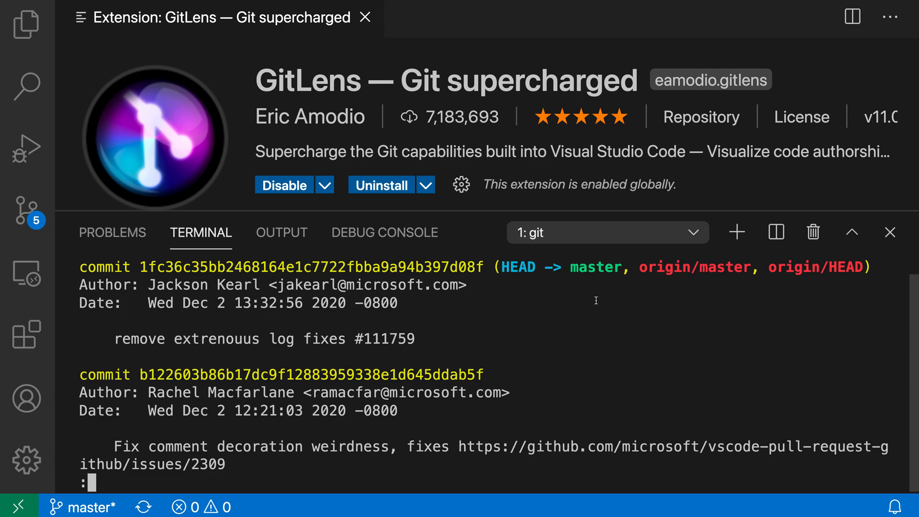
pyautogui.moveTo(182, 266)
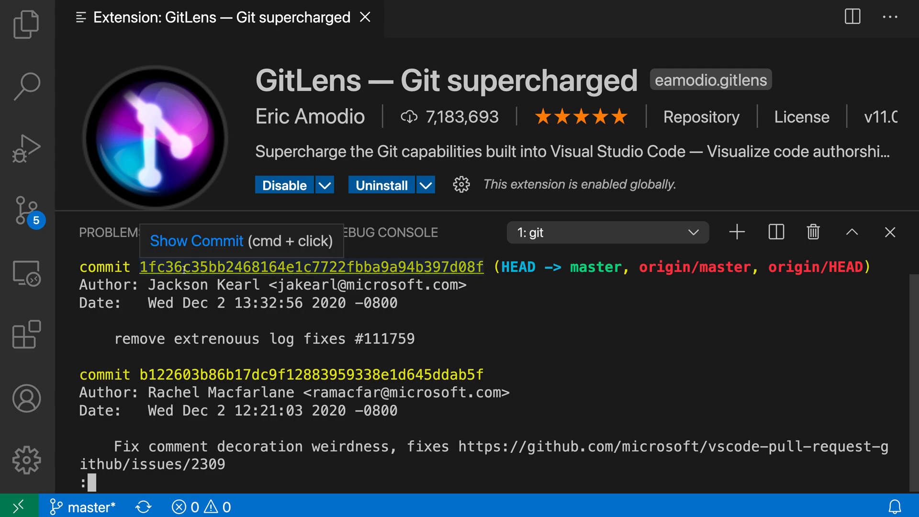
pyautogui.moveTo(287, 274)
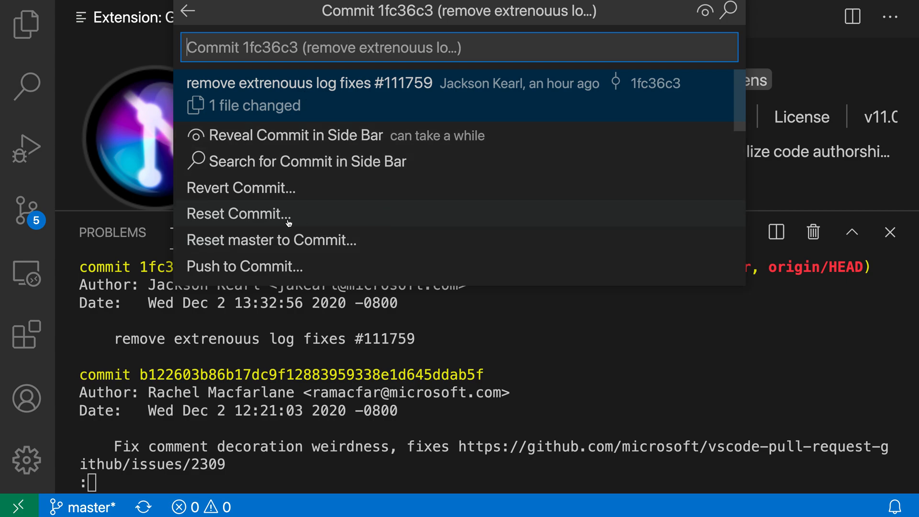
# Scroll commit 1fc36c3's quick pick to open gettingStartedService.ts's diff
pyautogui.scroll(-3)
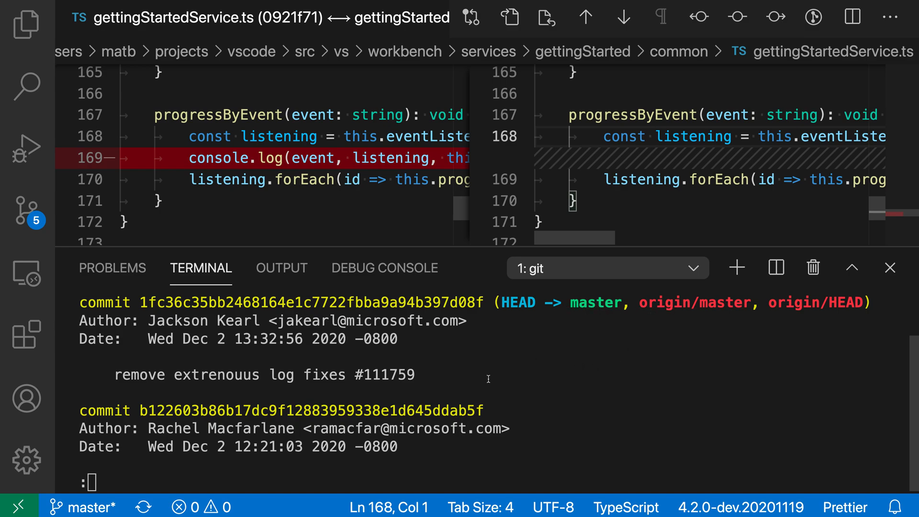
# Open commit b122603's GitLens actions and scroll down to Copy GitHub Commit Url
pyautogui.click(300, 411)
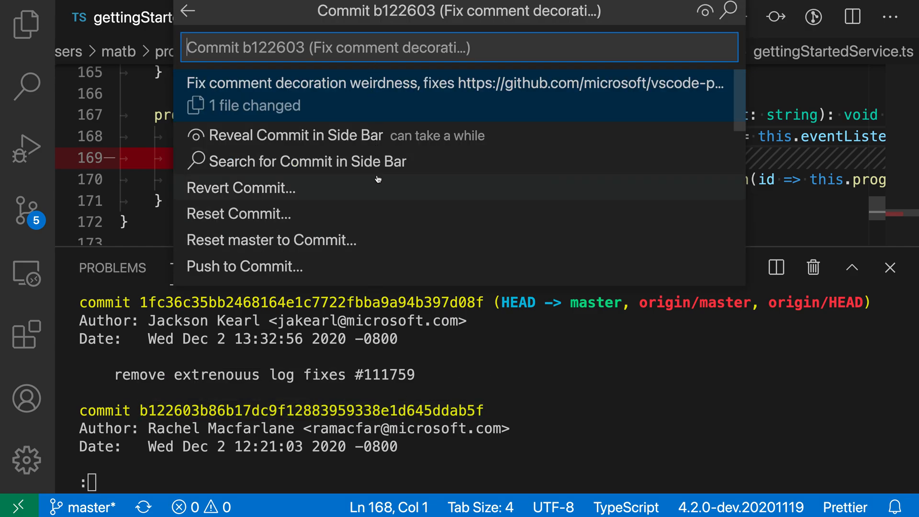
pyautogui.scroll(-3)
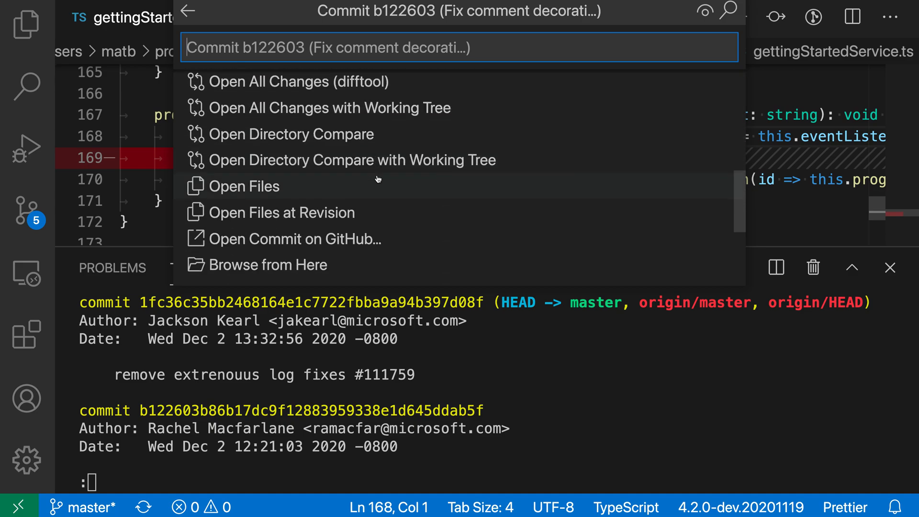
pyautogui.scroll(-3)
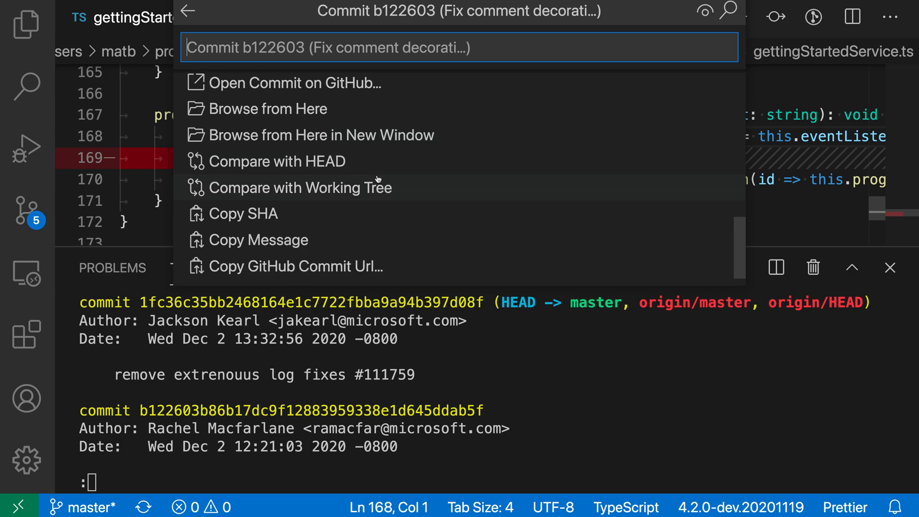
pyautogui.moveTo(255, 237)
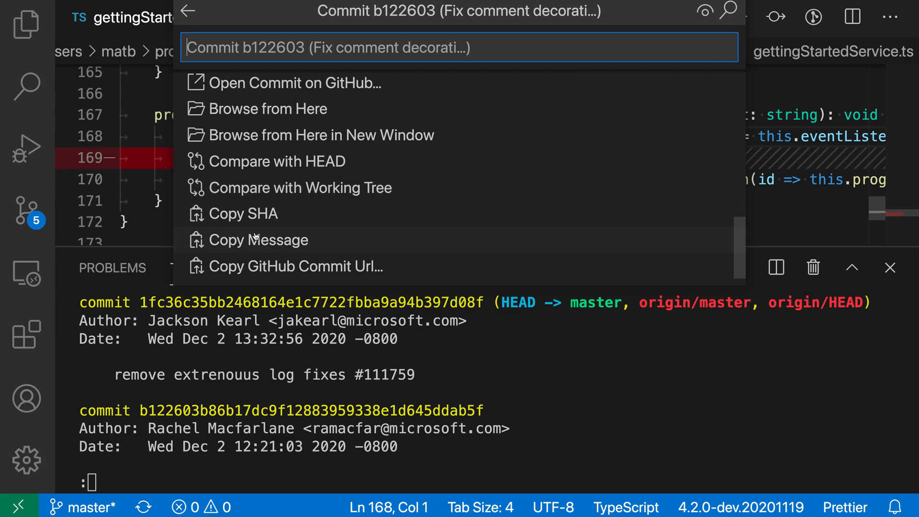
# Copy commit b122603's GitHub URL from the microsoft/vscode remote
pyautogui.click(295, 267)
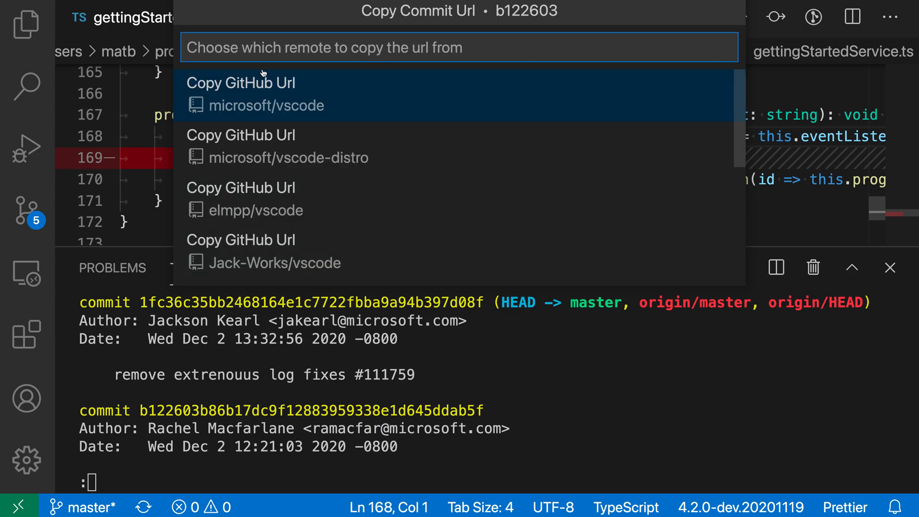
pyautogui.click(255, 95)
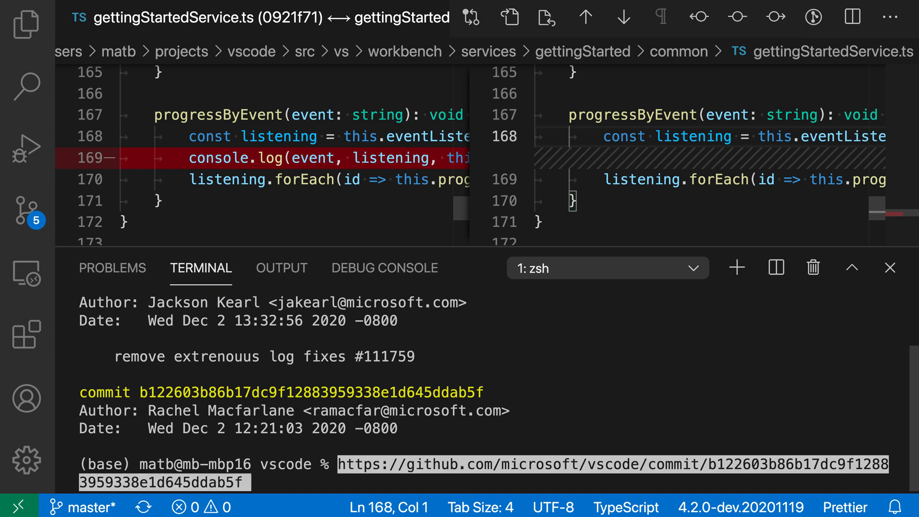
pyautogui.moveTo(532, 404)
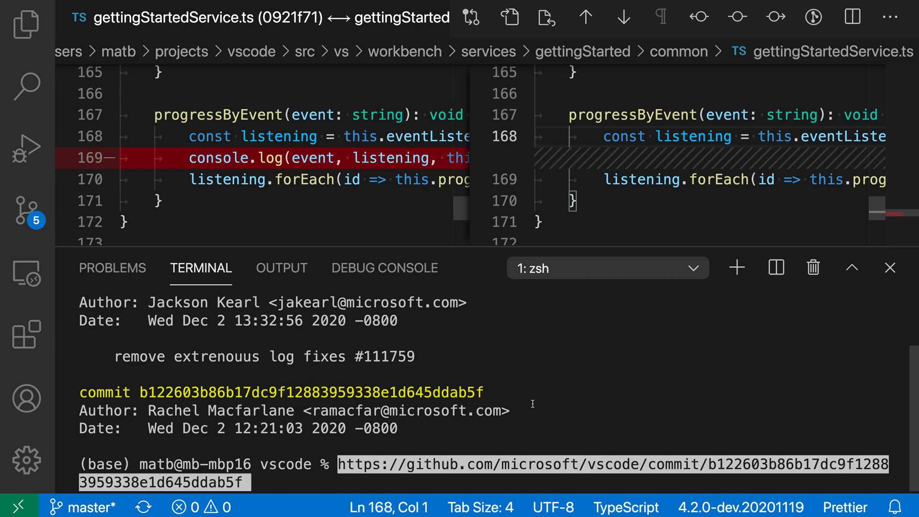